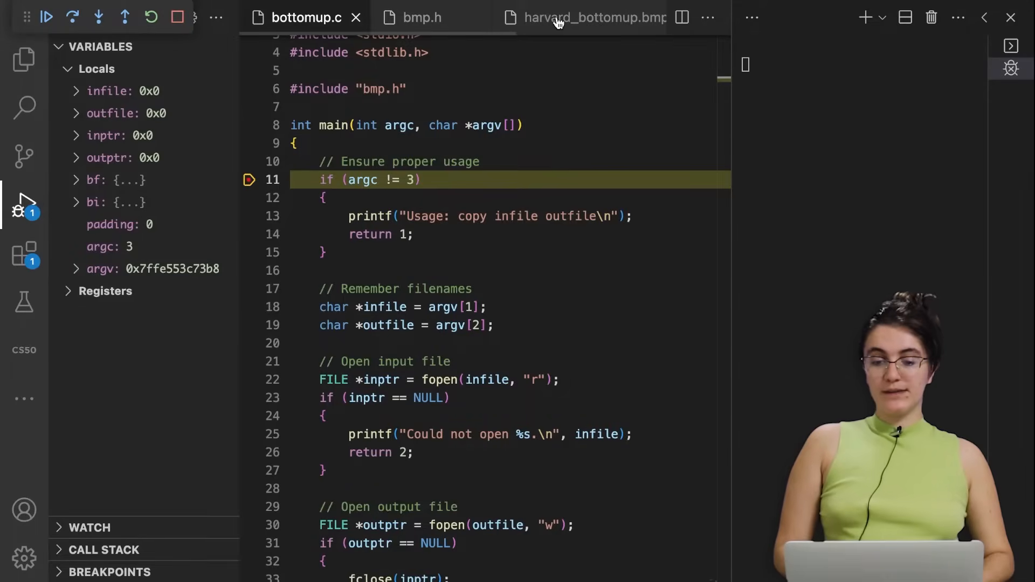
View harvard_bottomup.bmp, which shows the Harvard building upside down
left_click(565, 17)
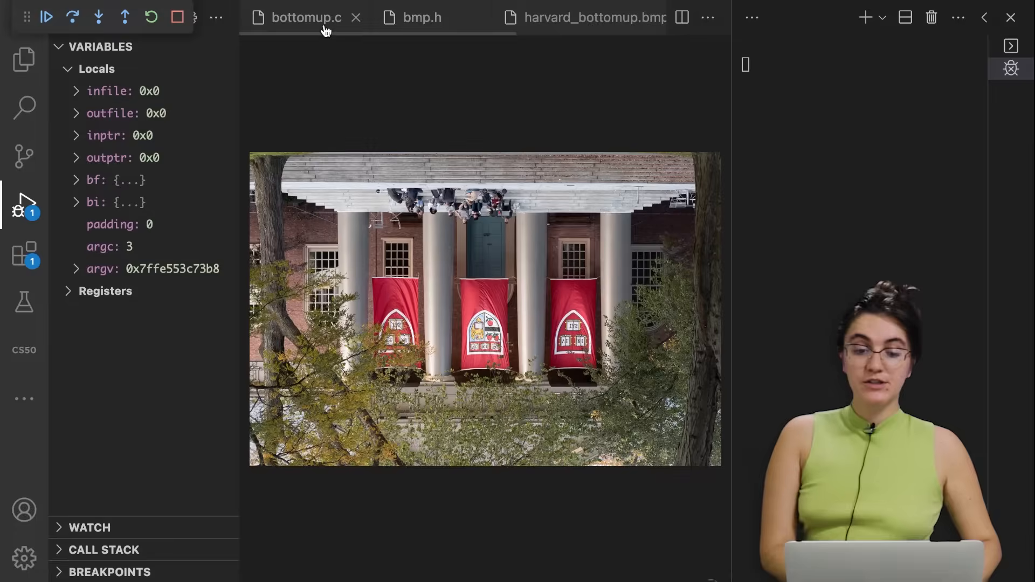
Return to the bottomup.c source file from the image preview
left_click(306, 18)
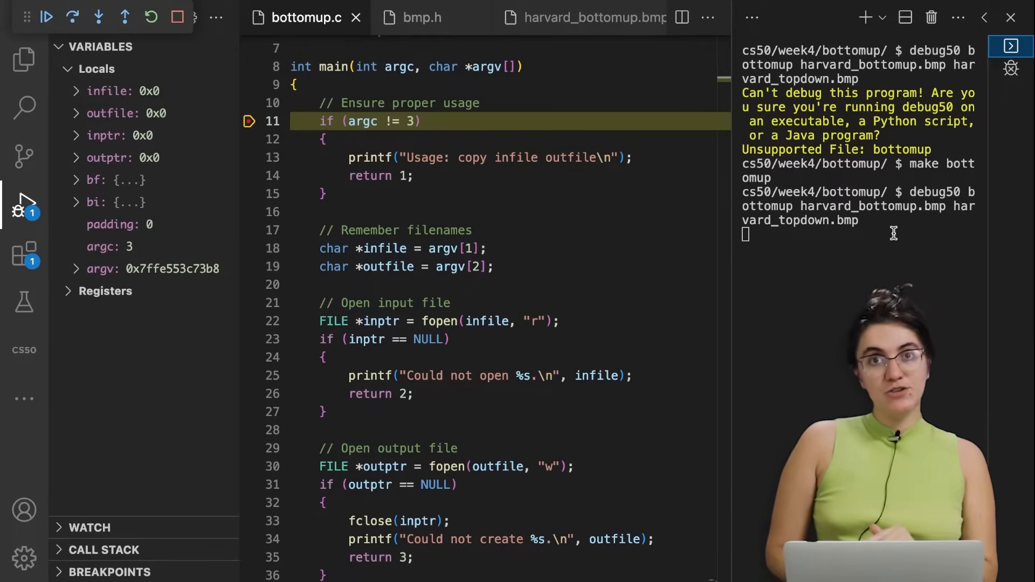
mouse_move(908, 230)
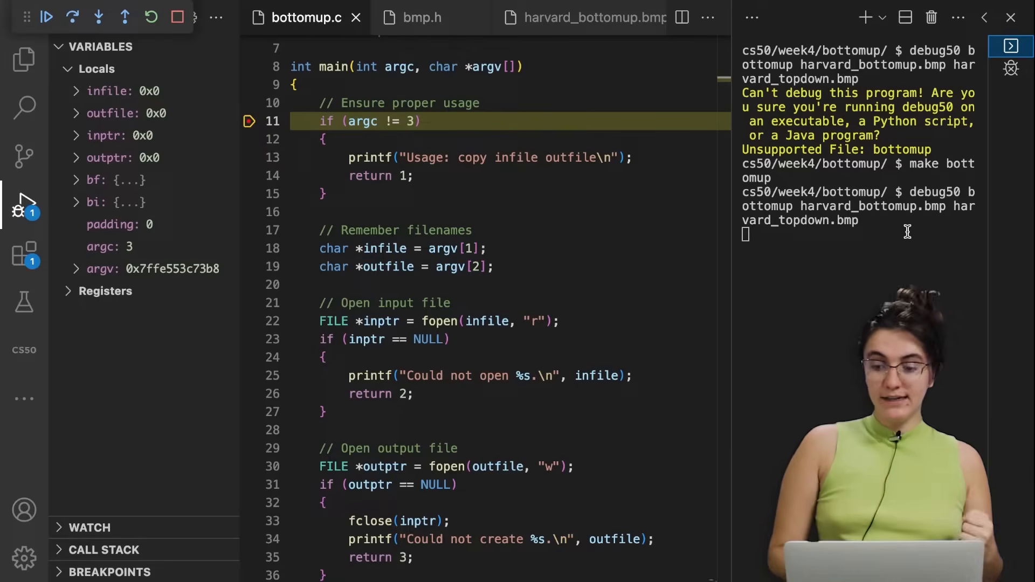
mouse_move(871, 220)
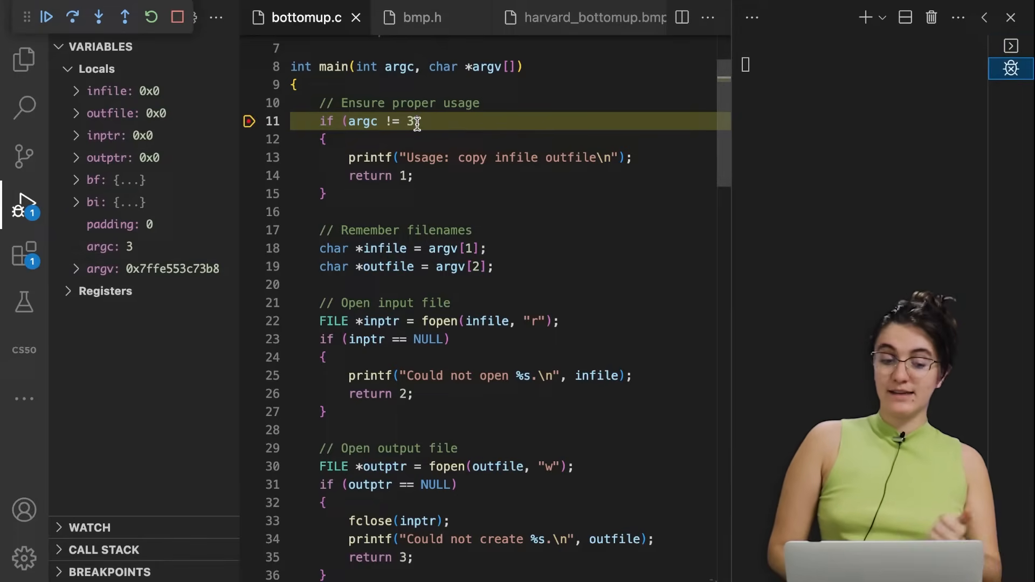
Scroll bottomup.c down toward line 18 where infile is assigned
scroll("down", 3)
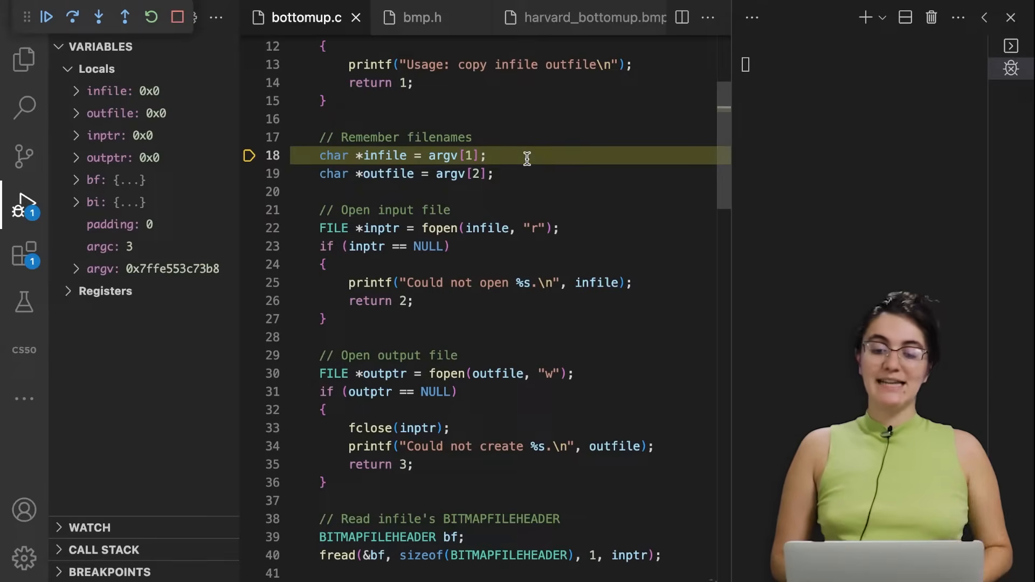
mouse_move(438, 174)
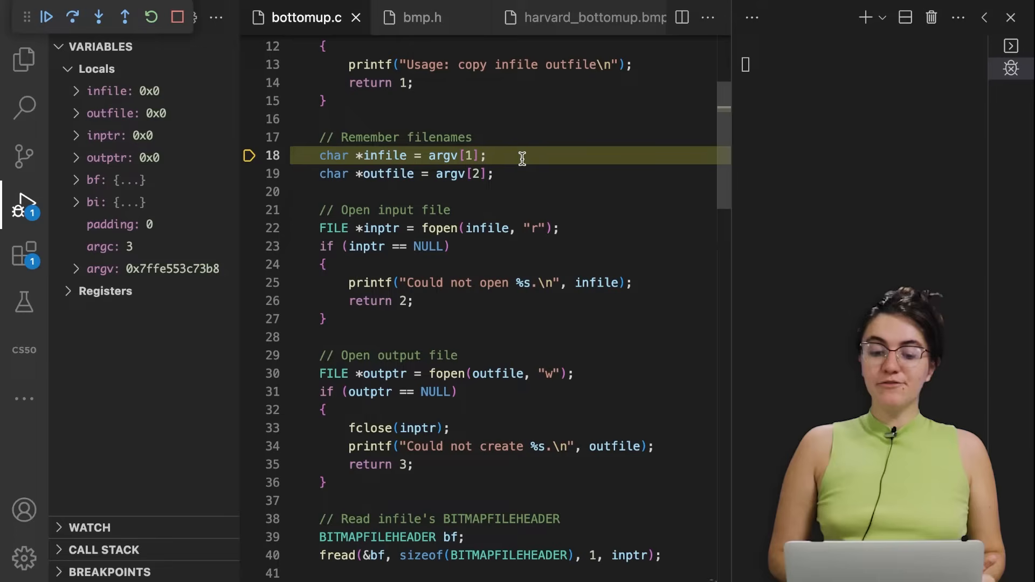
mouse_move(527, 160)
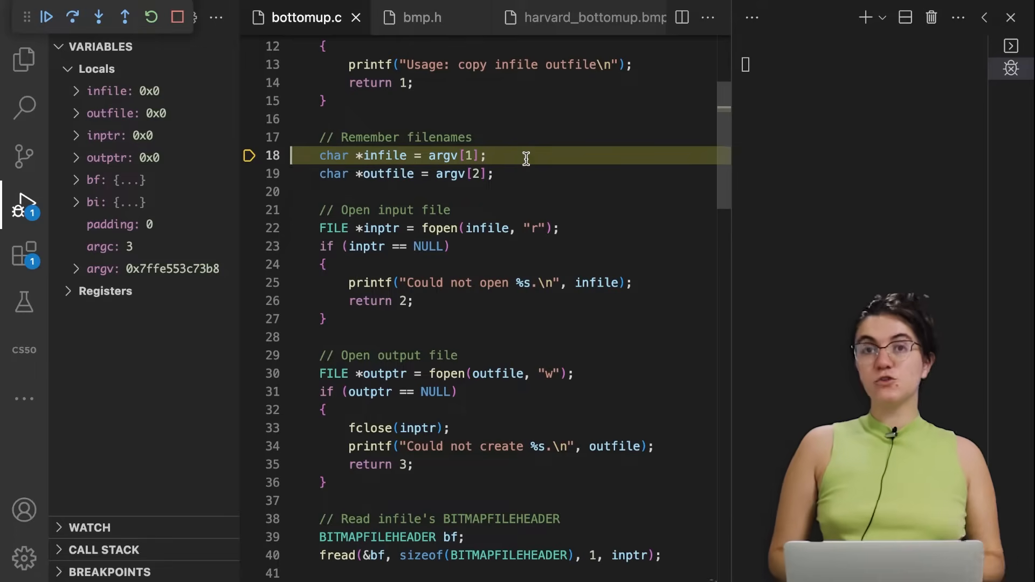
mouse_move(475, 155)
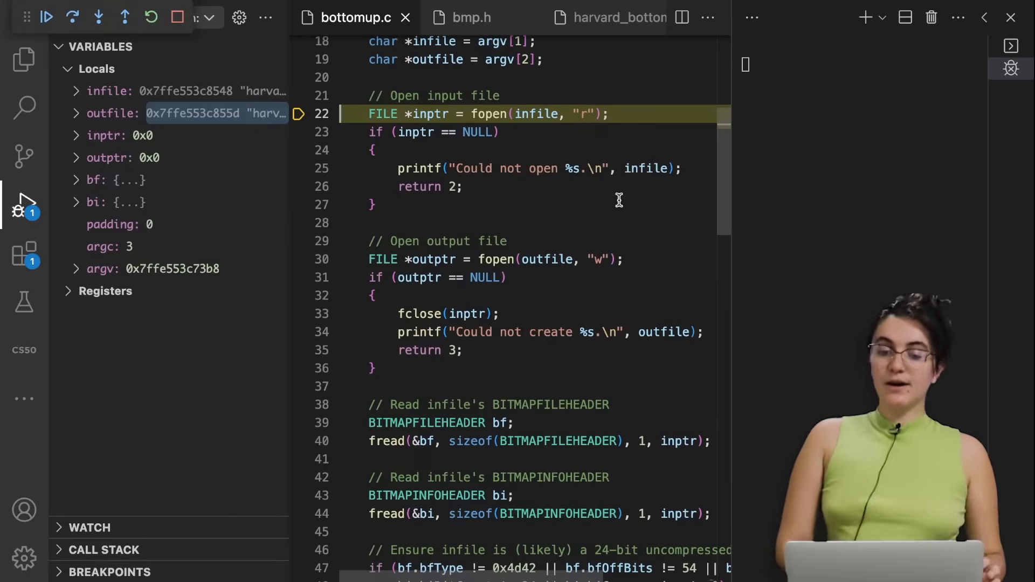
mouse_move(547, 168)
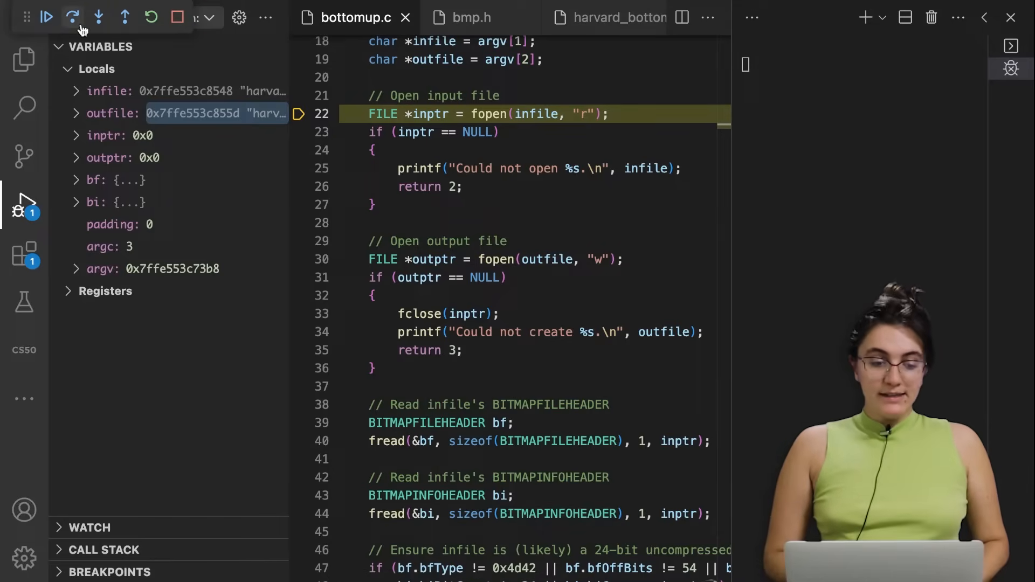
Step over both fopen calls so inptr and outptr hold addresses, stopping at line 40's fread
left_click(71, 18)
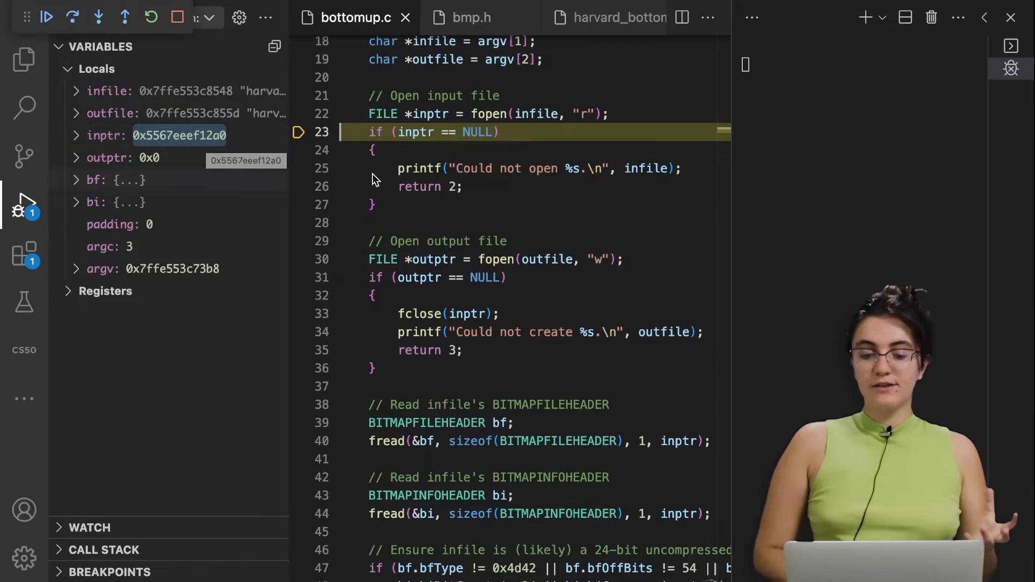
mouse_move(489, 131)
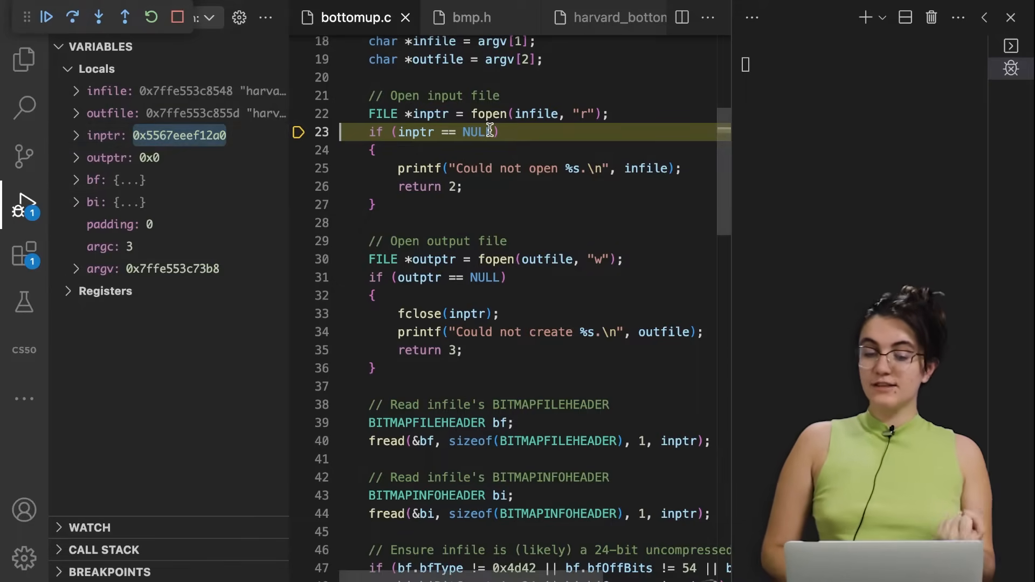
mouse_move(526, 130)
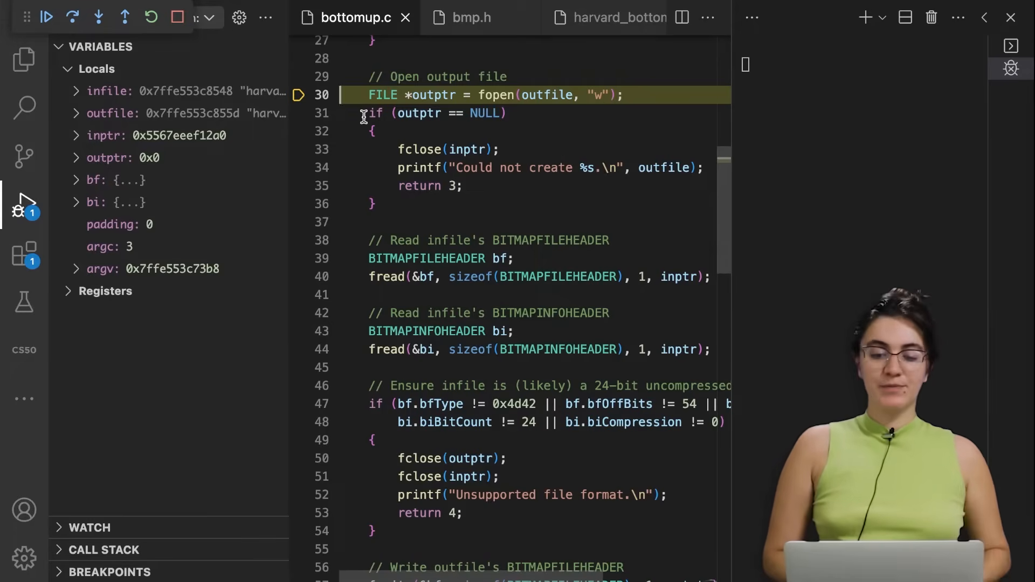
left_click(71, 17)
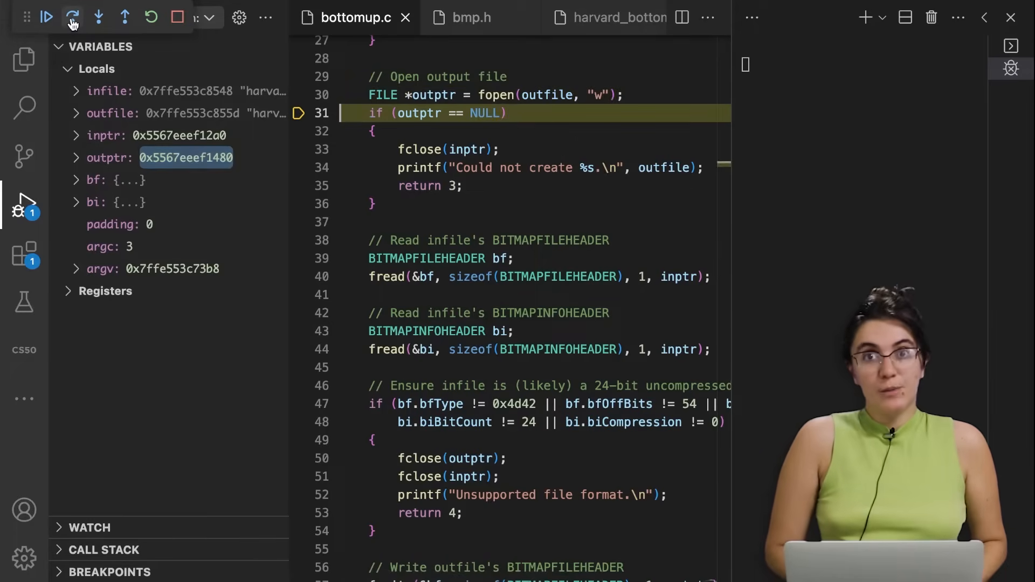
left_click(72, 17)
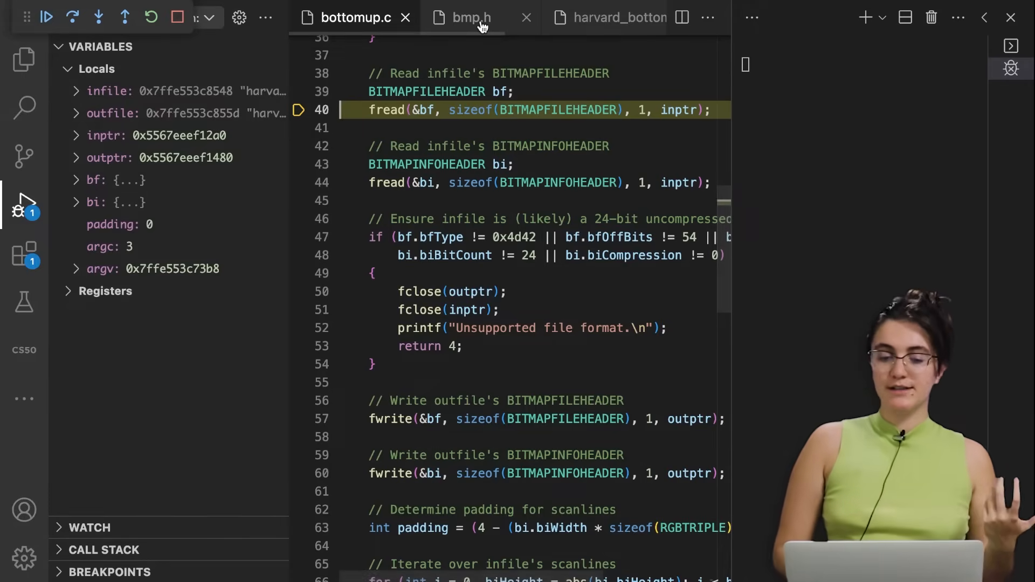
Review the BITMAPFILEHEADER and BITMAPINFOHEADER structs in bmp.h, then return to bottomup.c
left_click(468, 17)
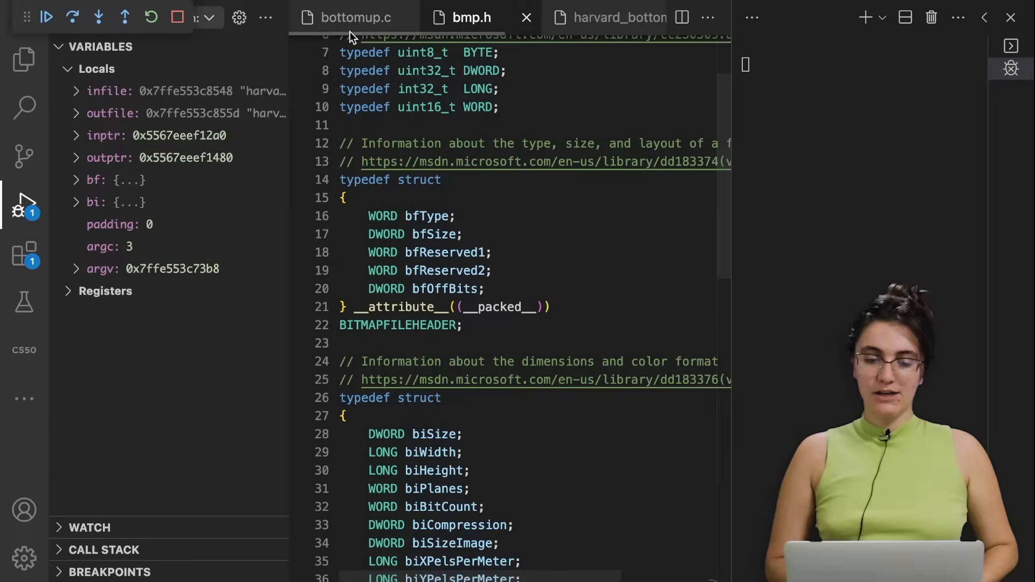
left_click(355, 17)
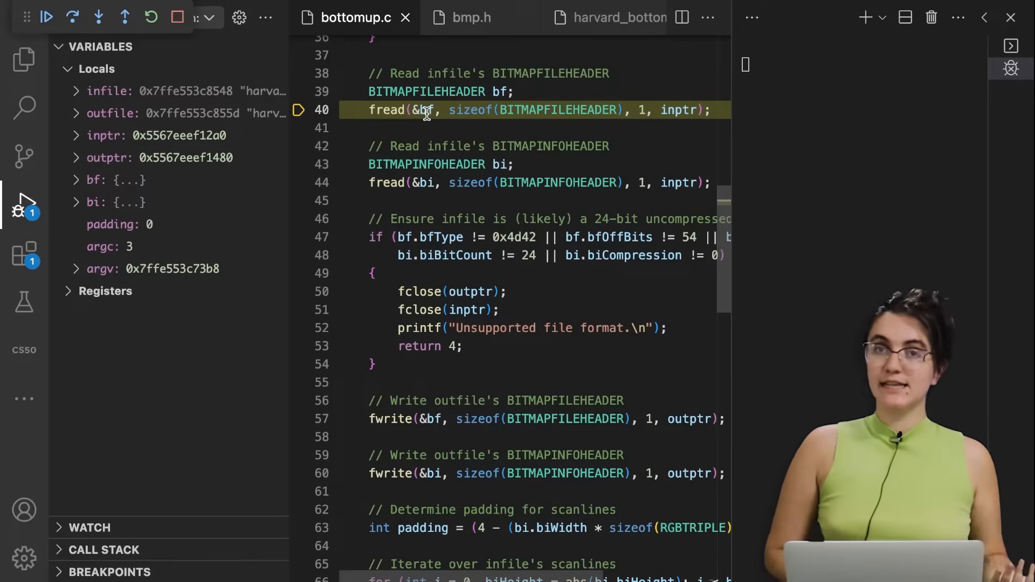
mouse_move(427, 110)
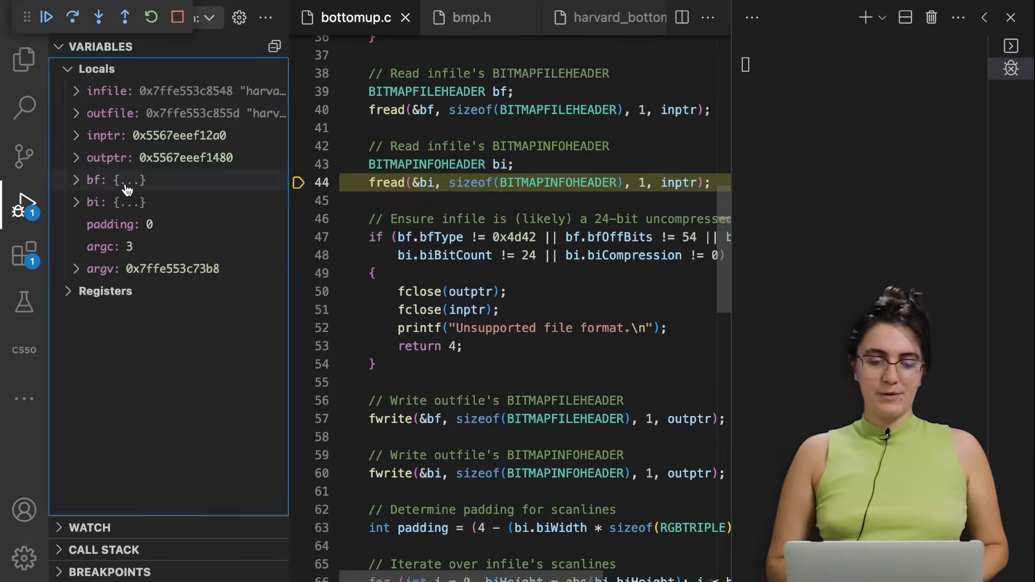
Inspect bf and bi in Variables (biWidth 1728, biHeight -1152) and run past the format check
left_click(76, 180)
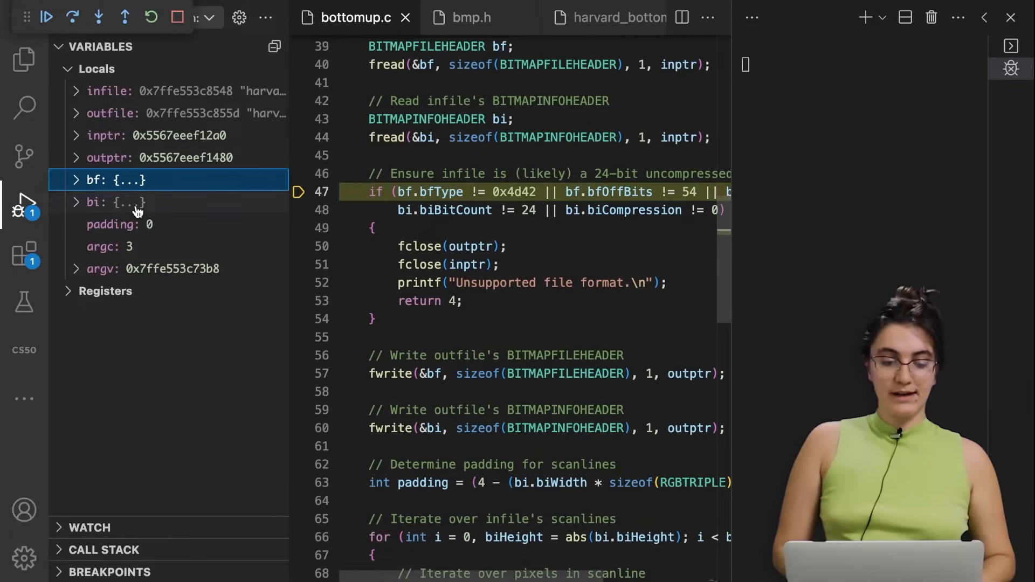
left_click(75, 203)
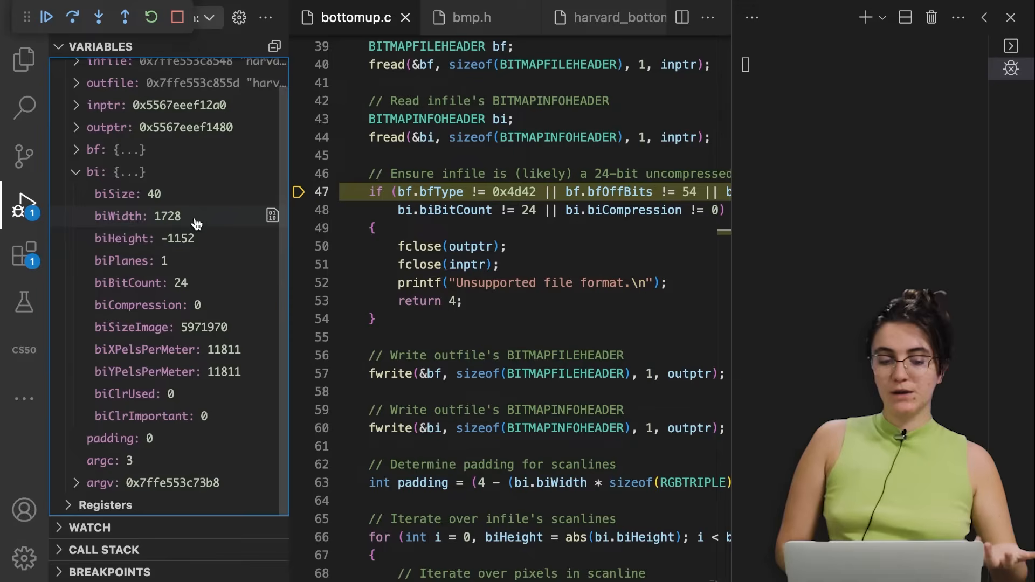
mouse_move(207, 251)
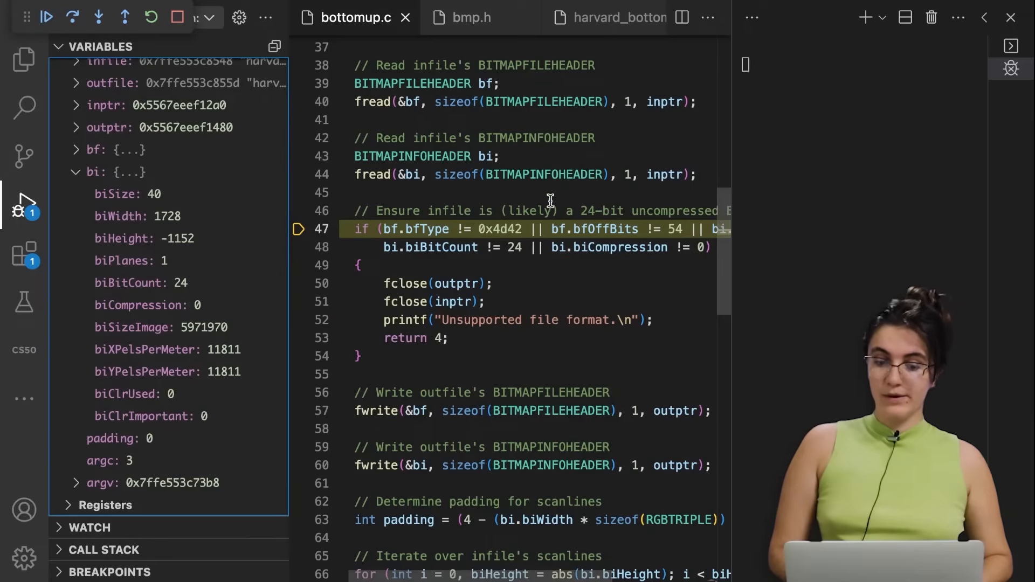
scroll("down", 3)
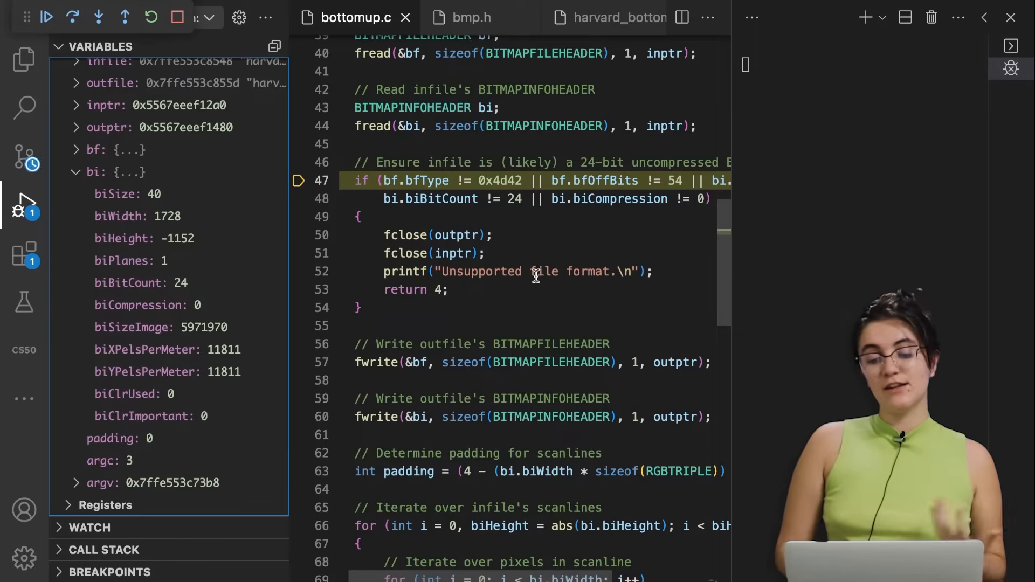
left_click(46, 17)
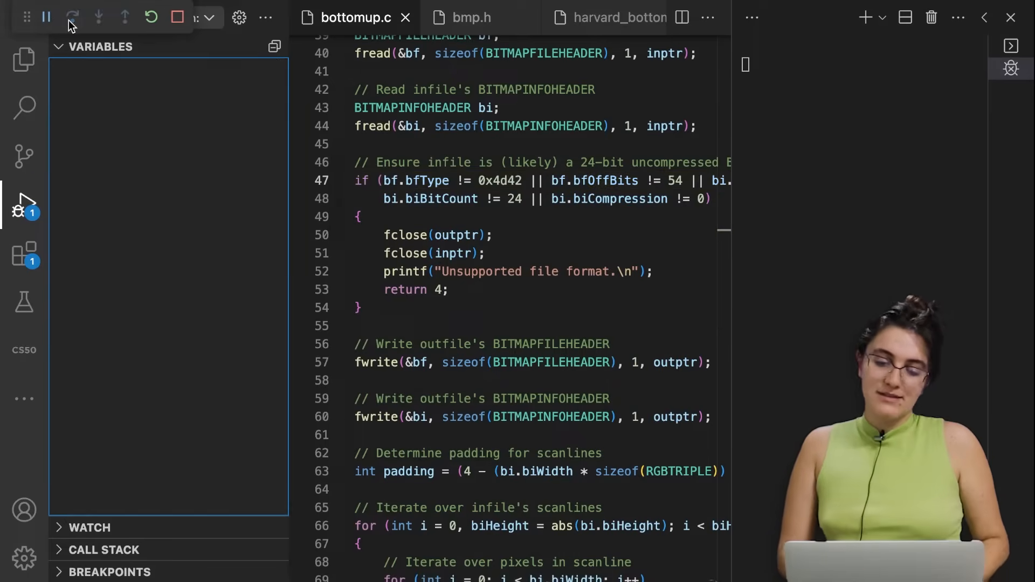
Step over both header fwrite calls to reach the padding calculation
left_click(71, 17)
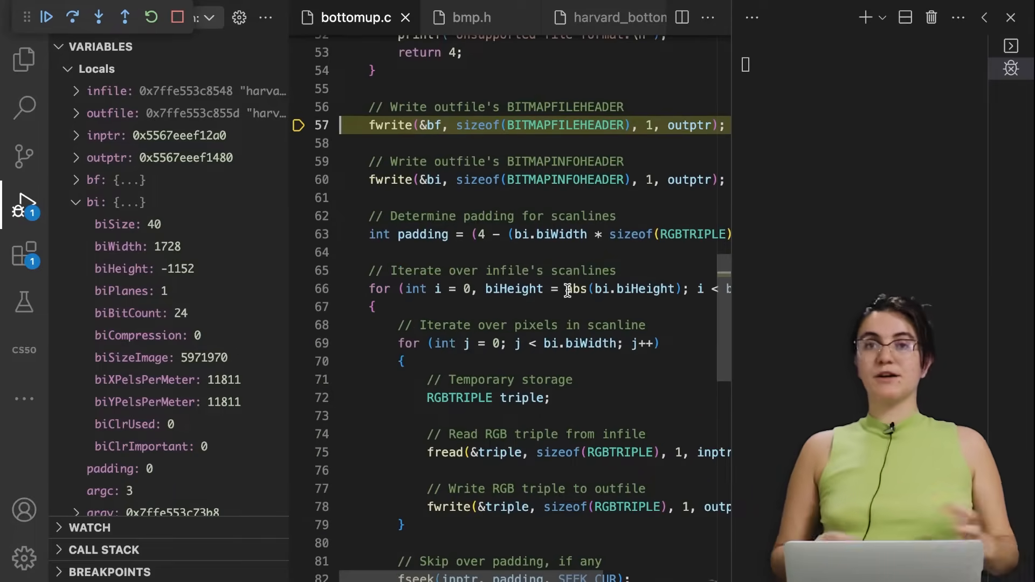
mouse_move(612, 216)
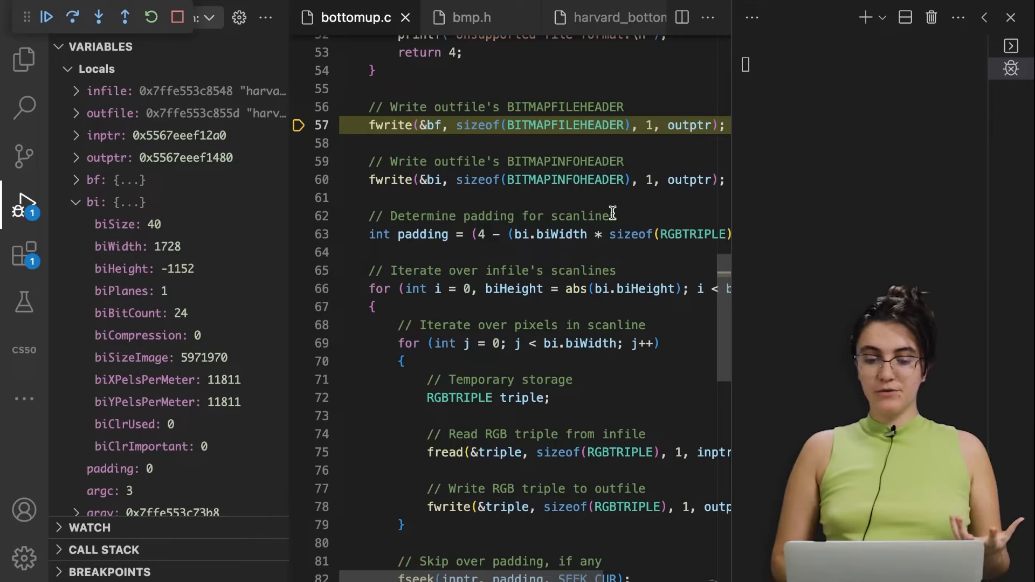
mouse_move(429, 126)
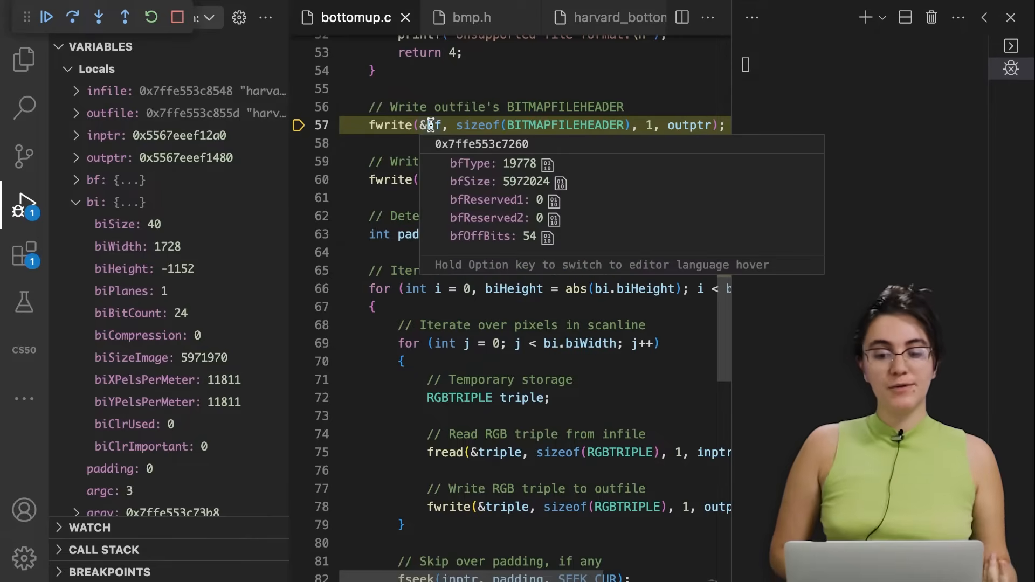
mouse_move(102, 28)
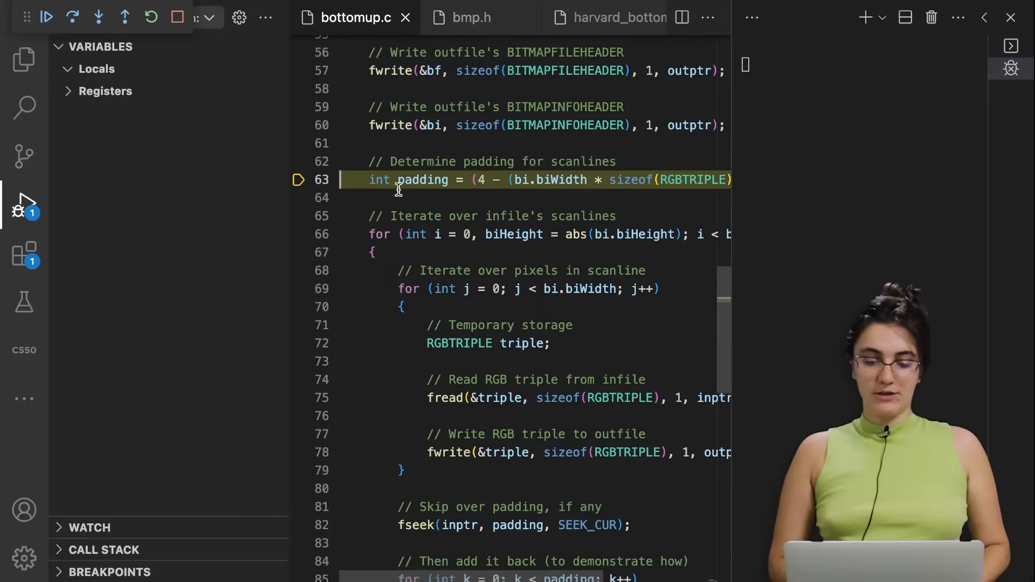
left_click(71, 17)
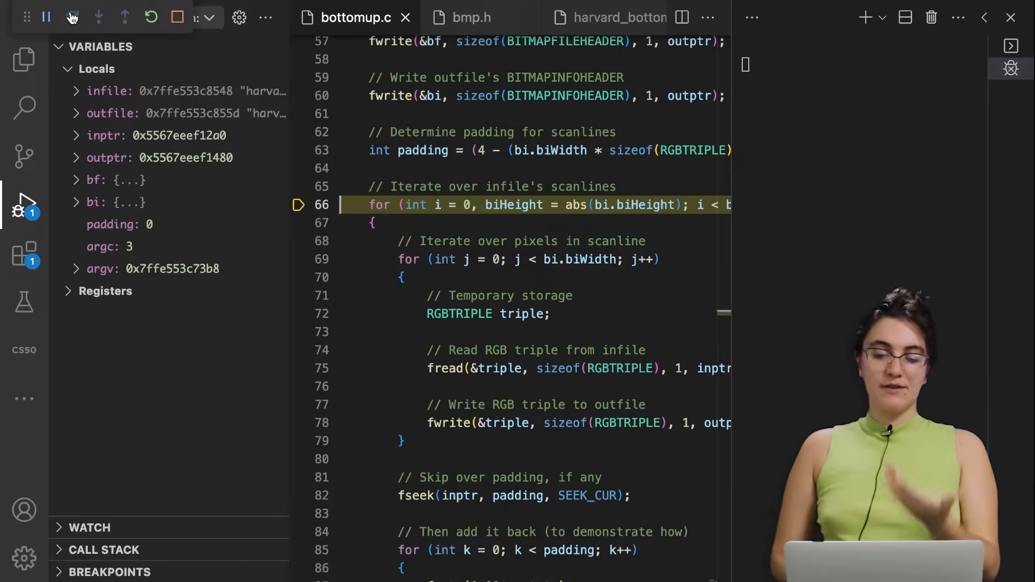
Step past the scanline loop header into the pixel loop at line 69, biHeight now 1152
left_click(74, 17)
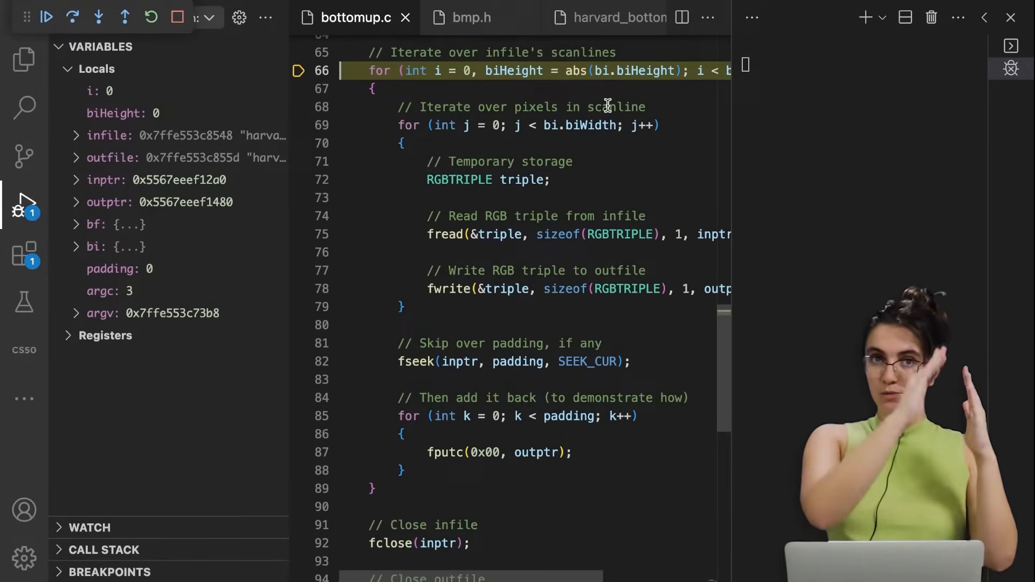
left_click(45, 16)
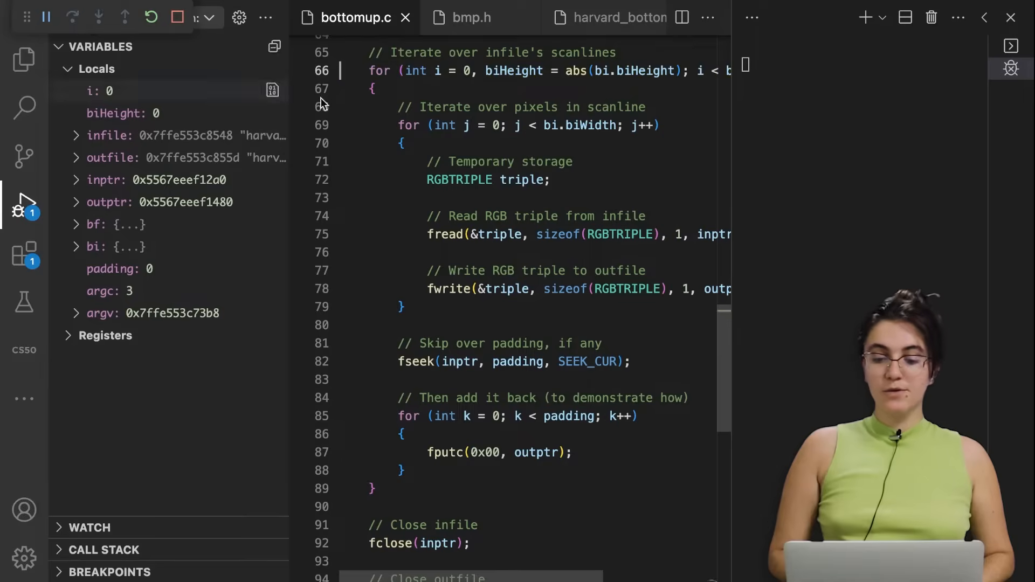
left_click(73, 17)
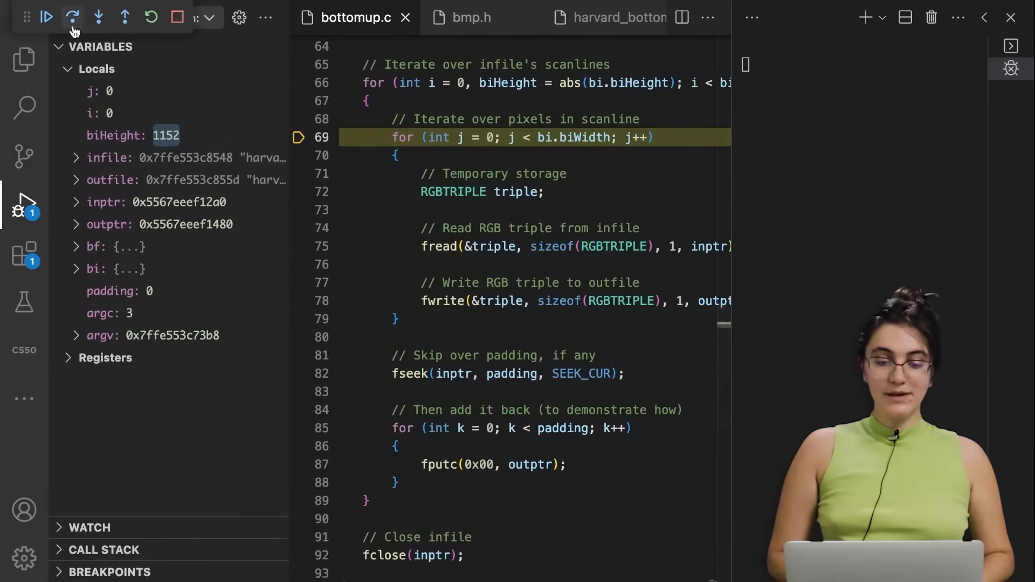
Step through the pixel loop body to the fread call on line 75
left_click(73, 18)
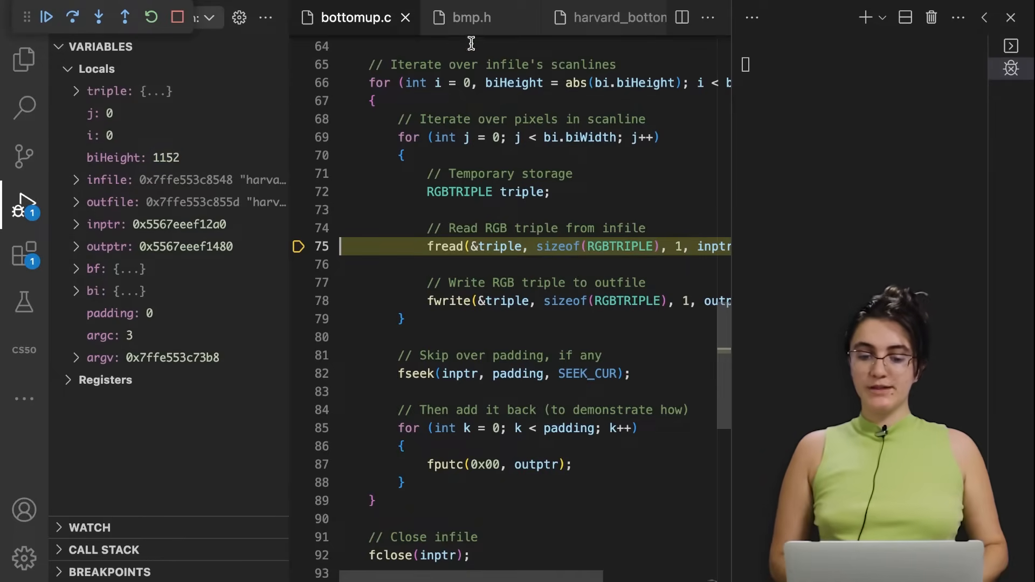
left_click(470, 17)
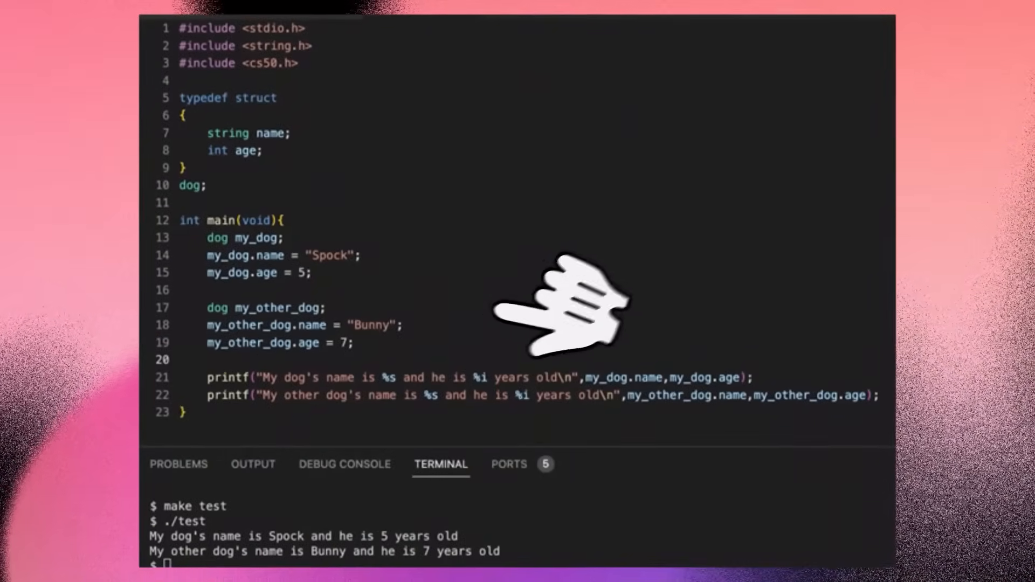
mouse_move(146, 550)
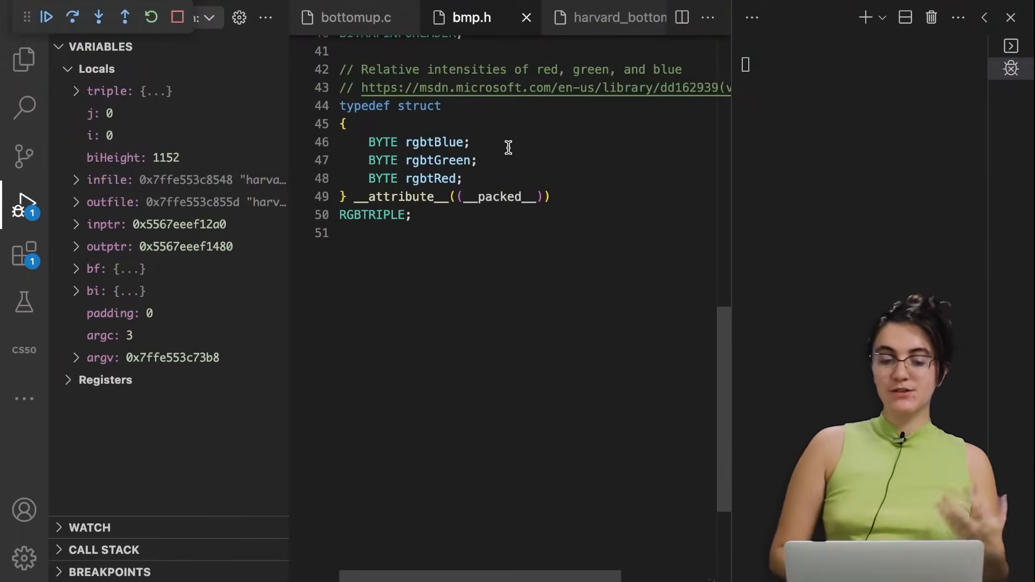
Return from bmp.h to bottomup.c, stopped at line 92 before closing the input file
left_click(355, 17)
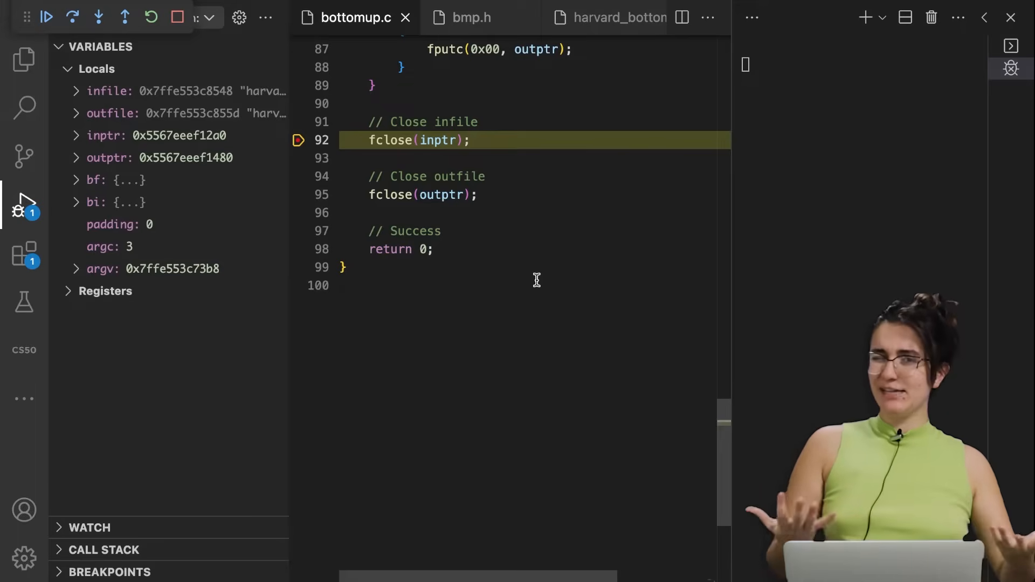
Step past the fclose lines and let bottomup run to completion
left_click(74, 17)
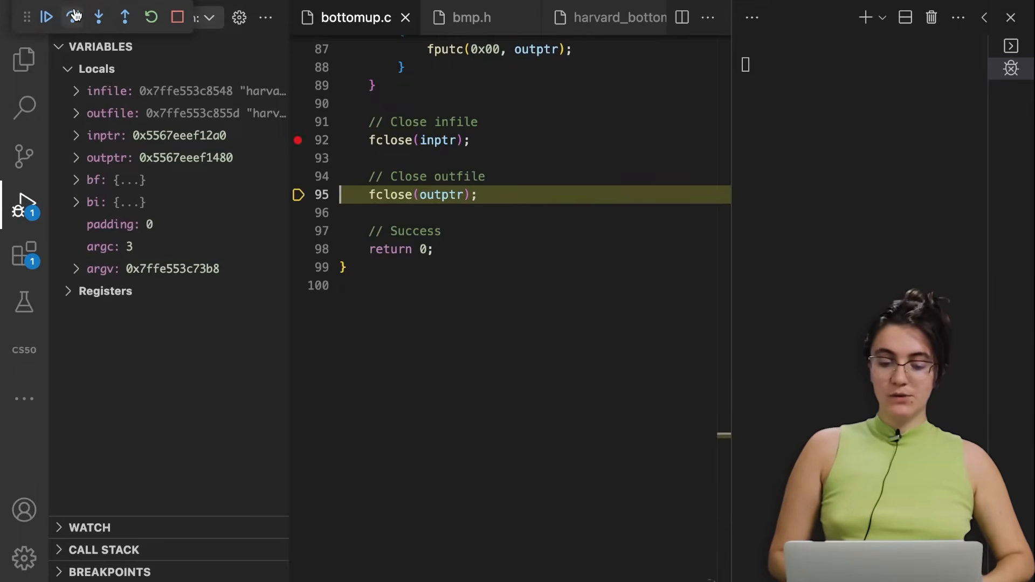
left_click(73, 17)
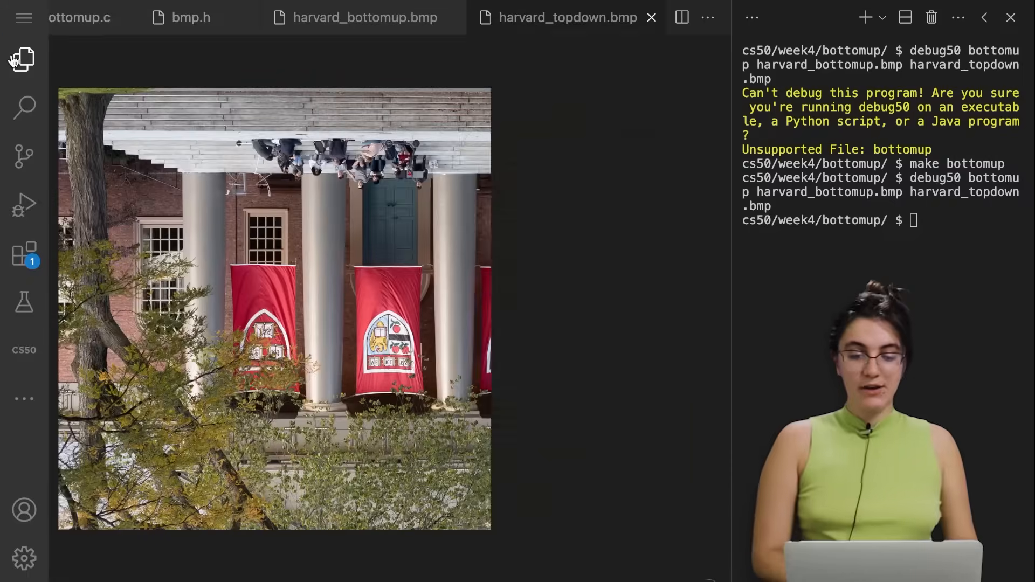
Show the project's files in the Explorer before rerunning debug50 ./bottomup
left_click(21, 60)
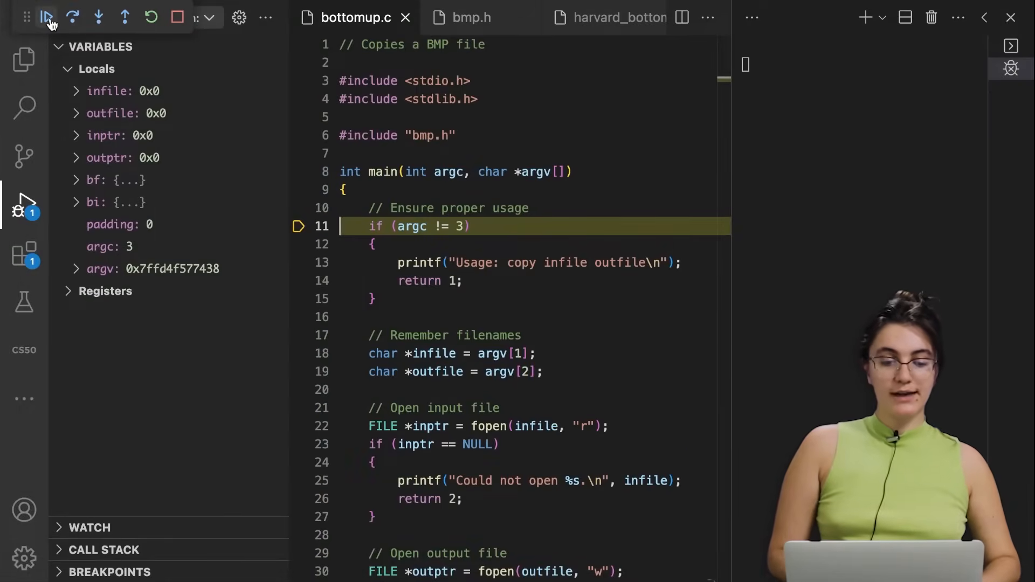
Continue to the header-writing breakpoint at line 57 where biHeight shows -1152
left_click(47, 18)
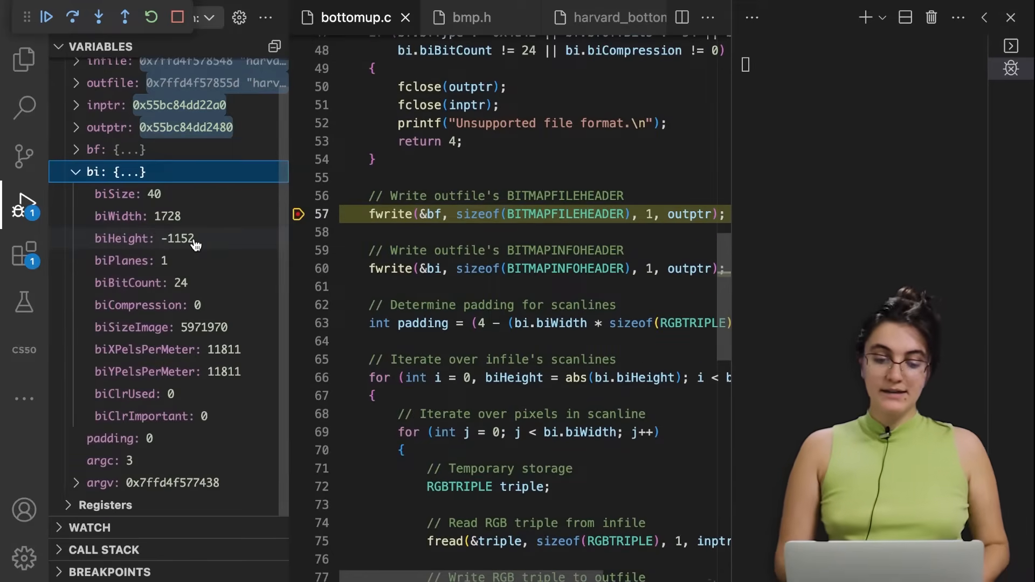
mouse_move(222, 243)
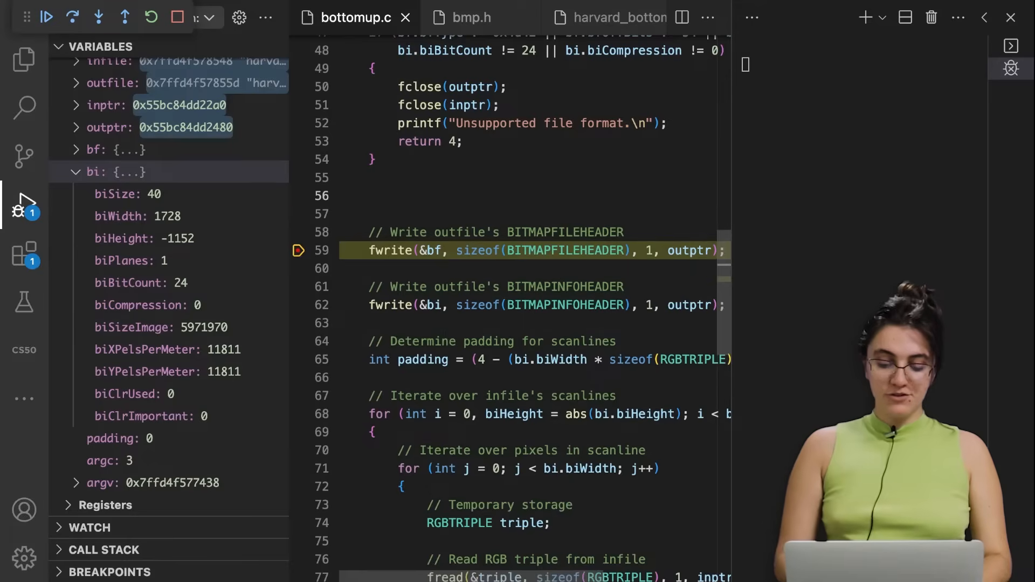
Write bi.biHeight = - bi.biHeight; on line 56 so the height is negated
type("biHeight")
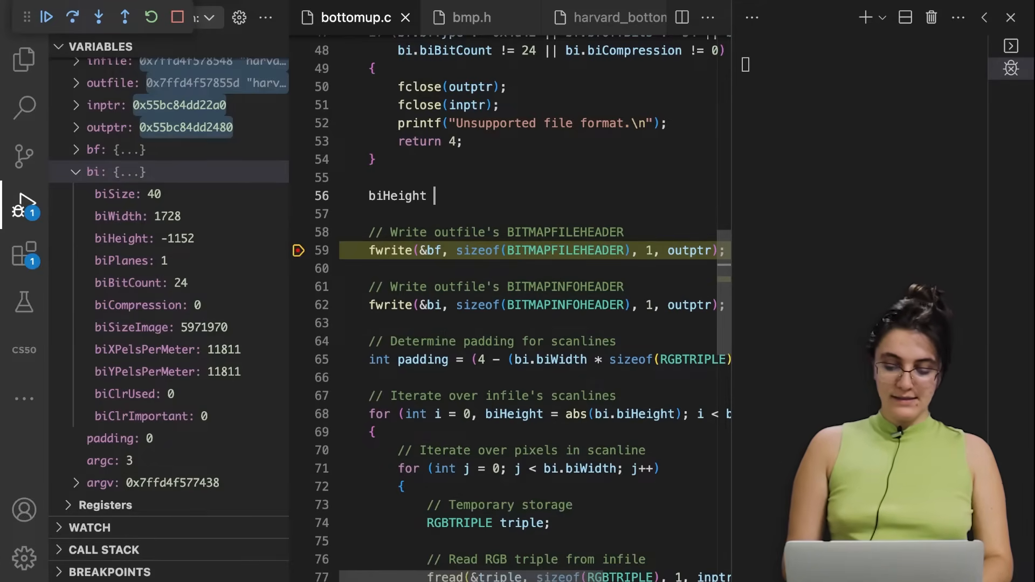
type("= -")
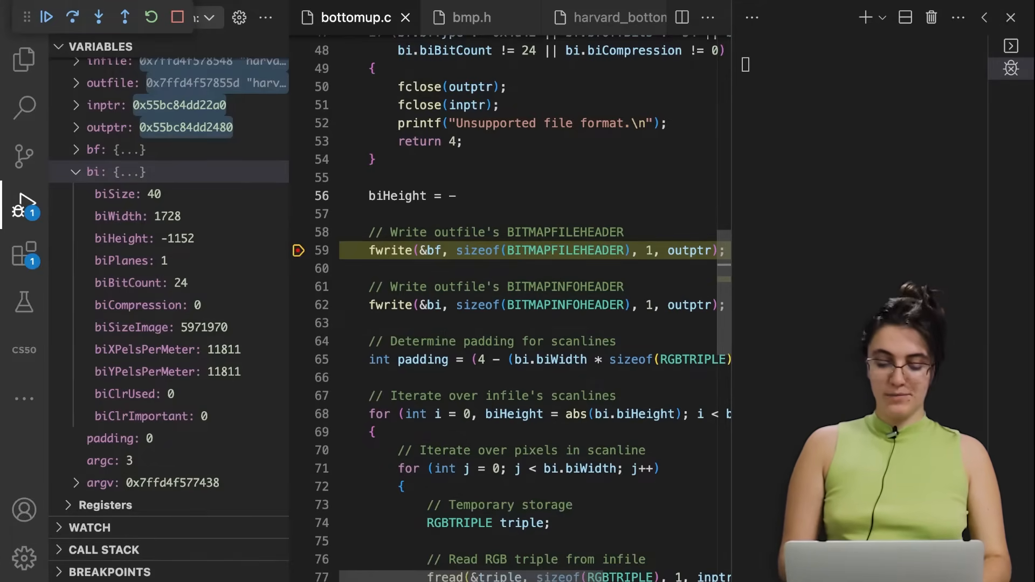
type("biHeight")
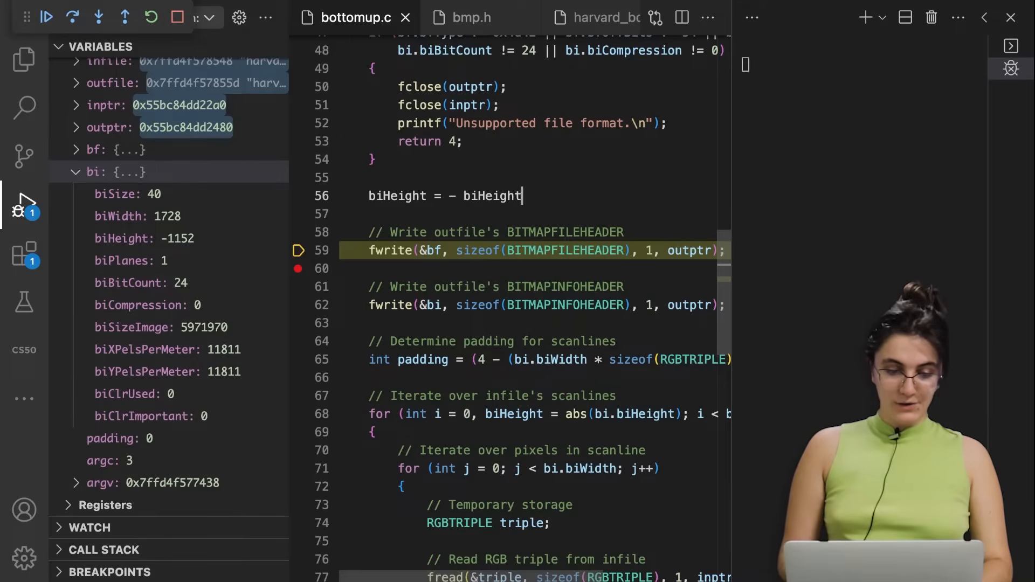
type("bi.")
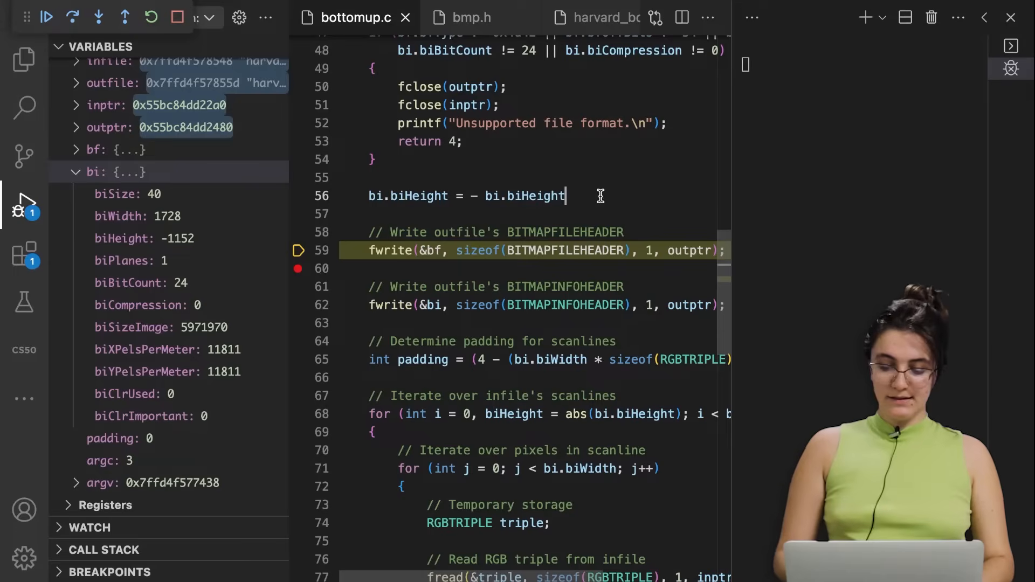
type(";")
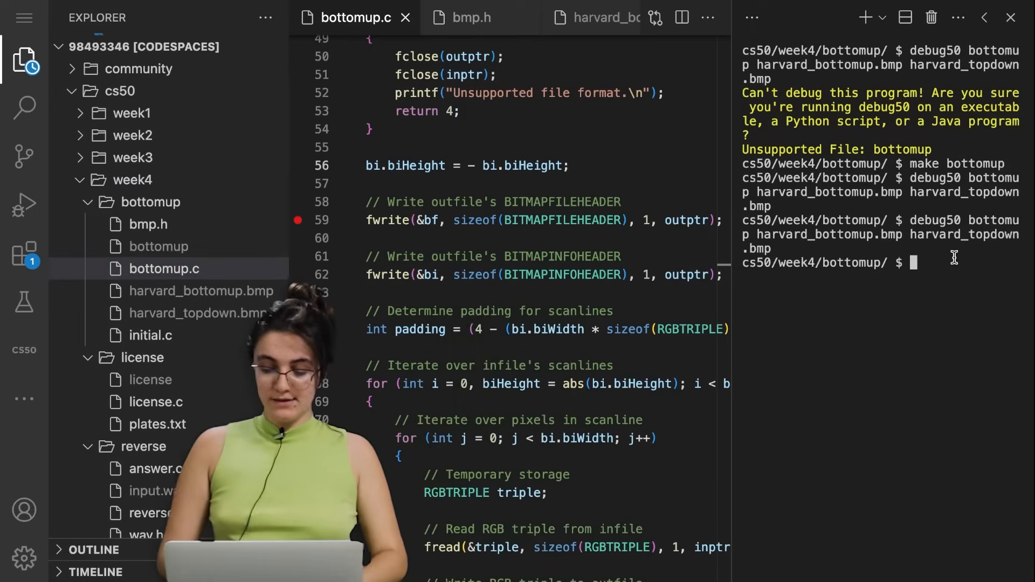
Rebuild the program with make bottomup in the terminal
type("make bottomup")
type("./bottomup harvard_bottomup.bmp harvard_topdown.bmp")
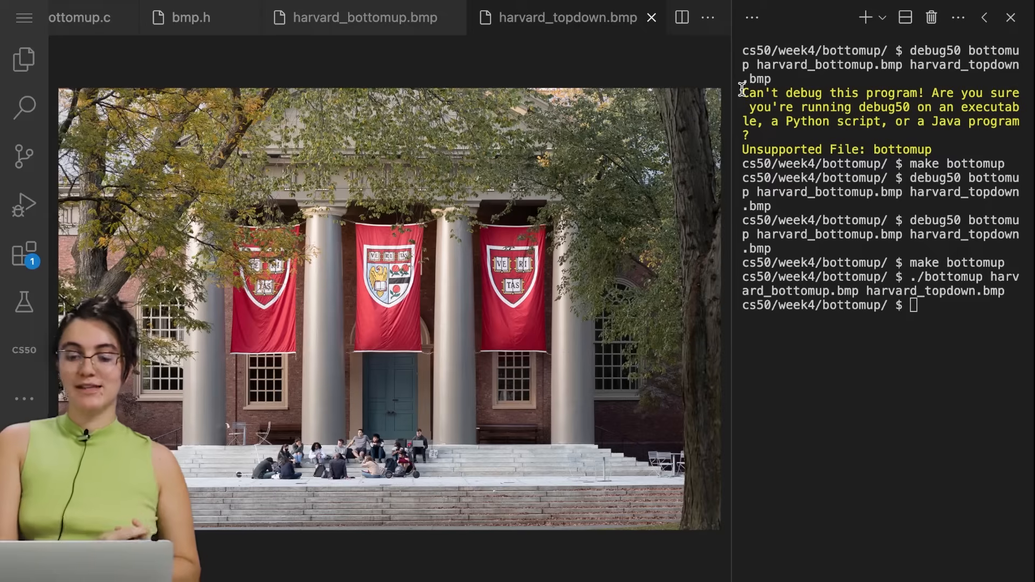
mouse_move(145, 6)
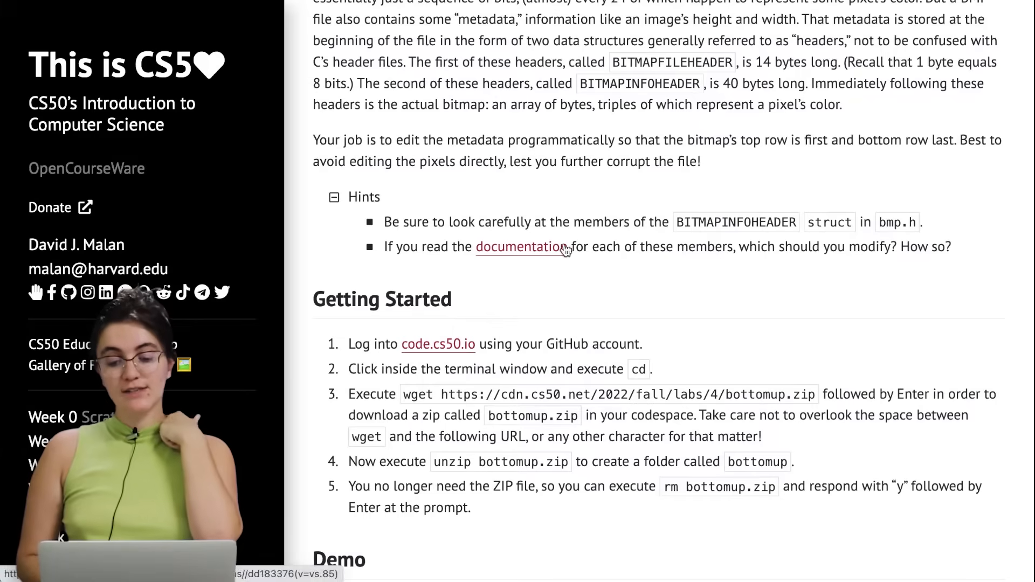
Consult the BITMAPINFOHEADER article's Members section for the meaning of biHeight
left_click(519, 247)
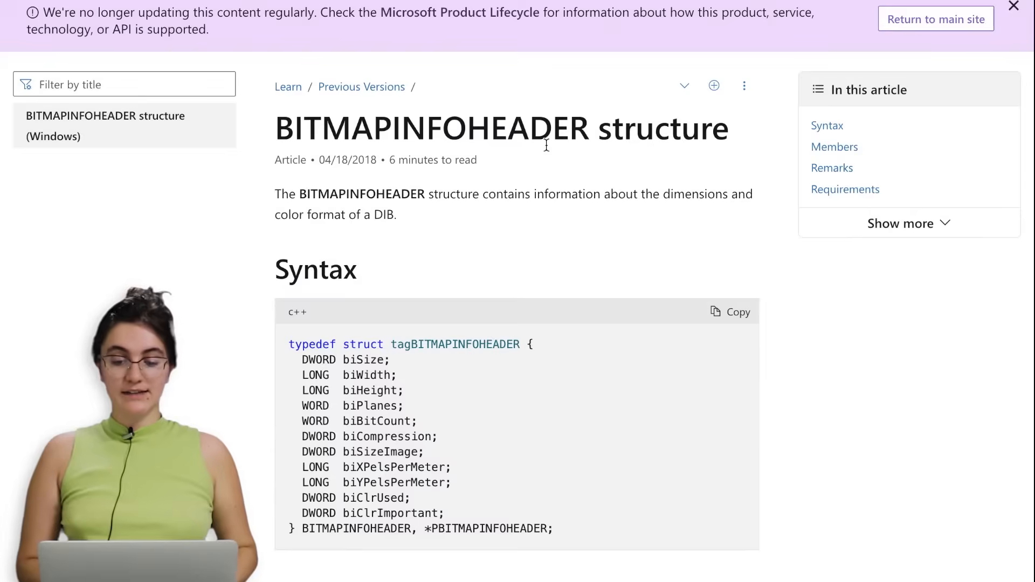
scroll("down", 3)
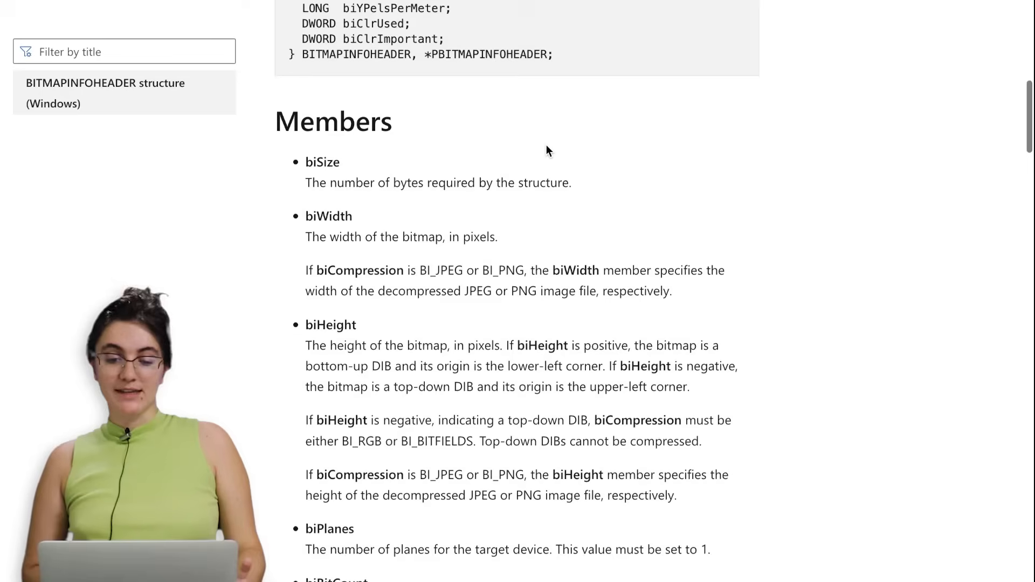
scroll("down", 3)
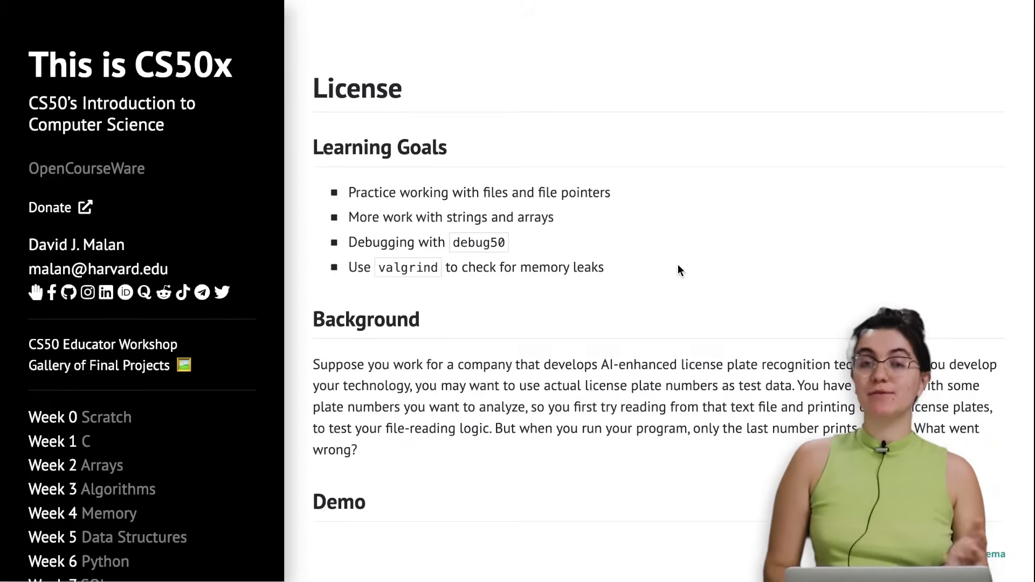
mouse_move(567, 198)
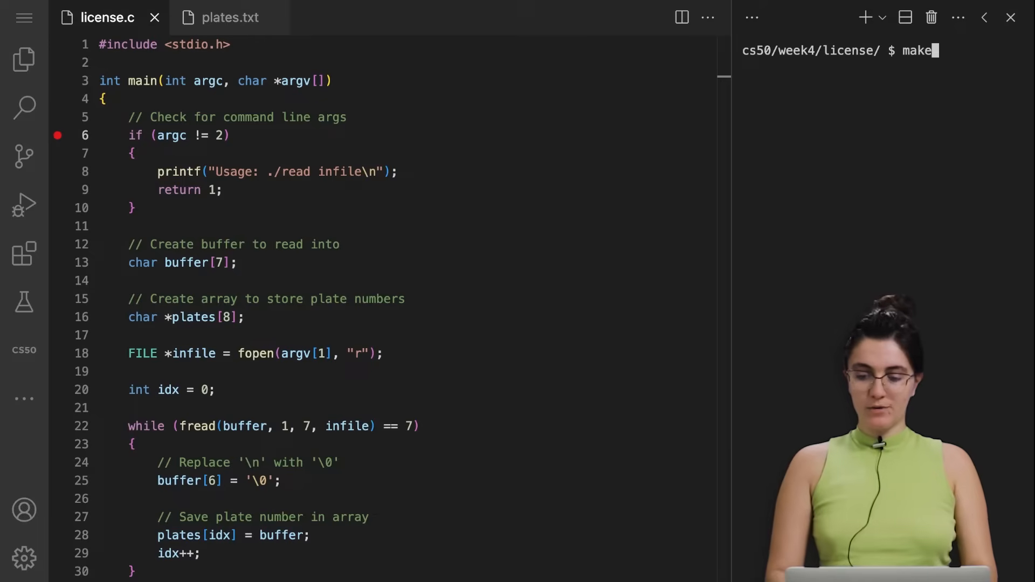
Compile with make license and begin entering ./license in the terminal
type("license")
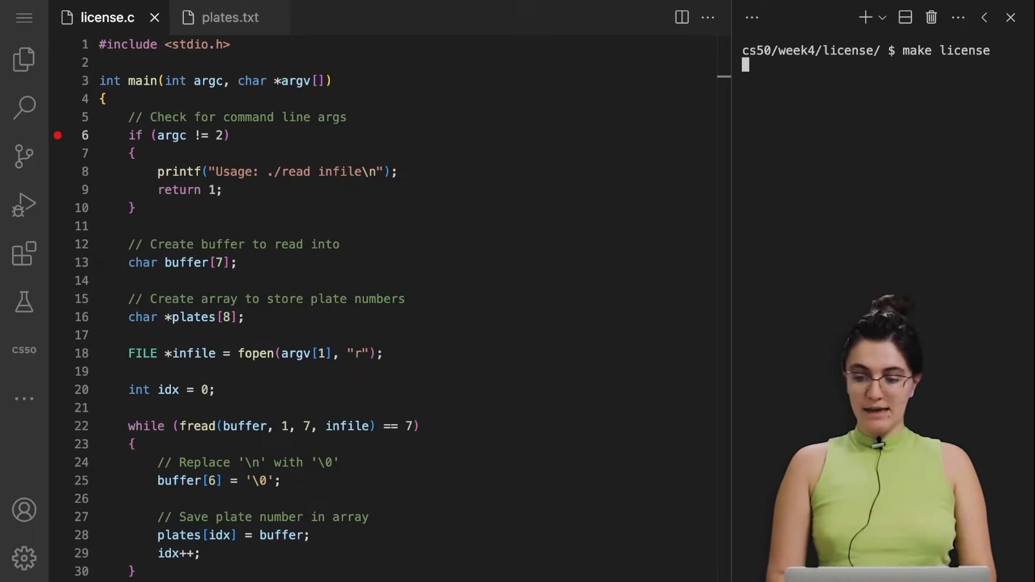
type("./li")
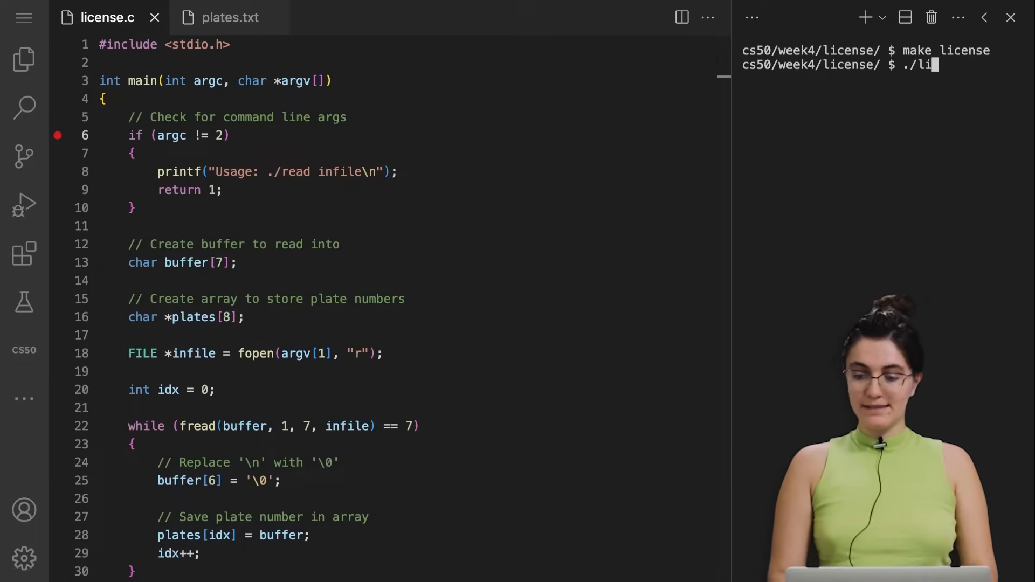